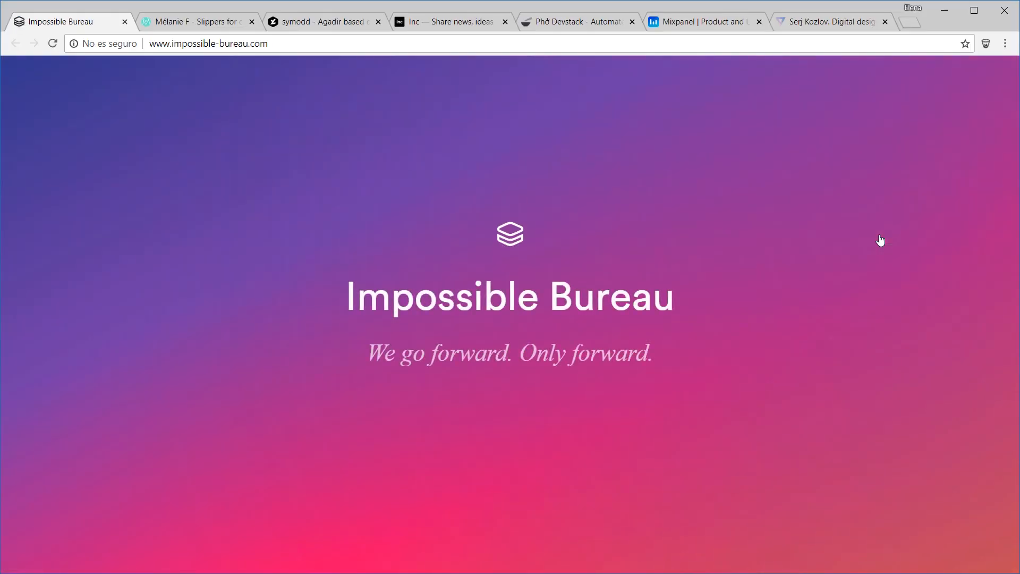
Browse the Mélanie F lookbook, then the symodd agency's orange gradient homepage.
click(195, 22)
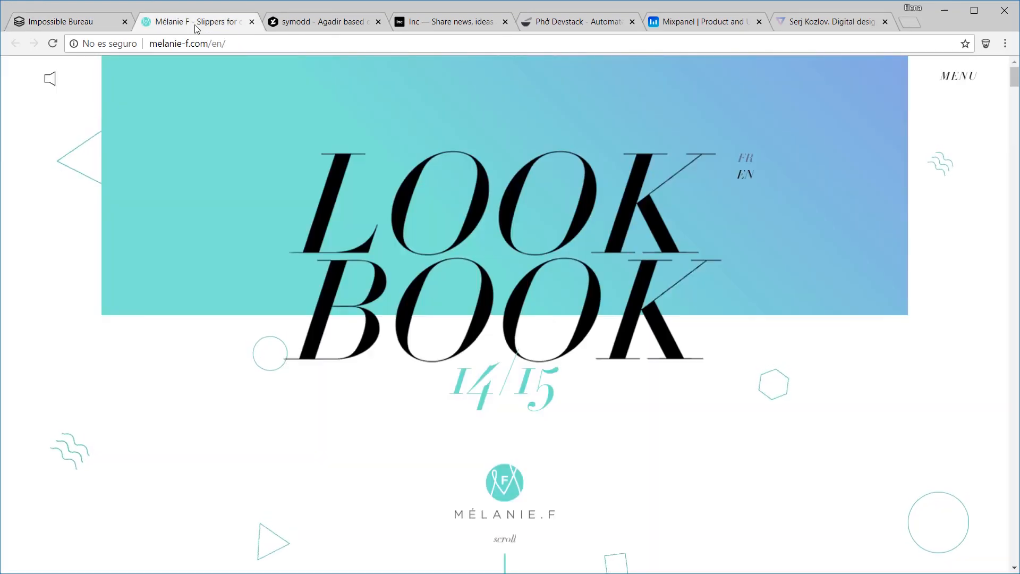
scroll(down, 3)
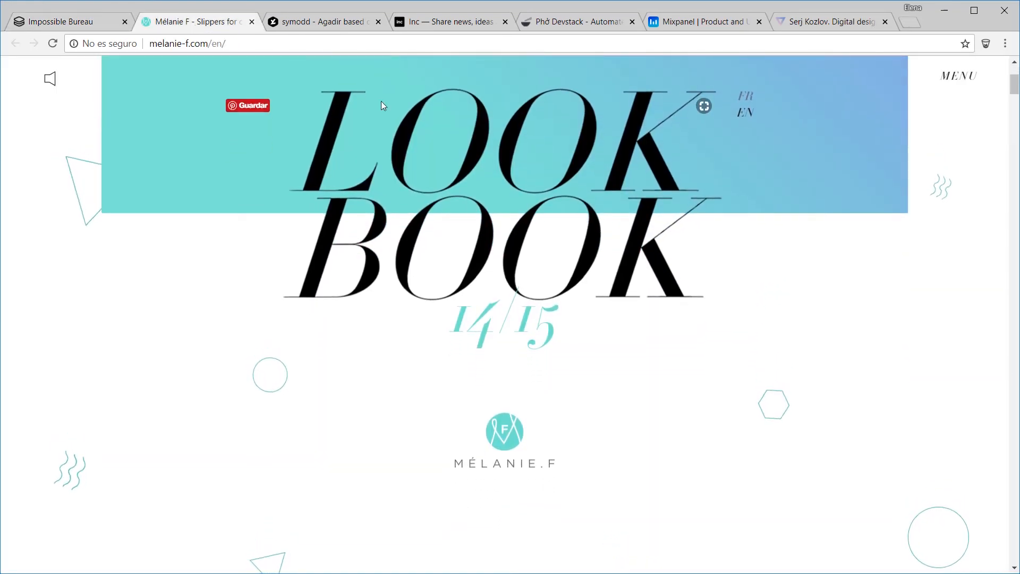
click(324, 22)
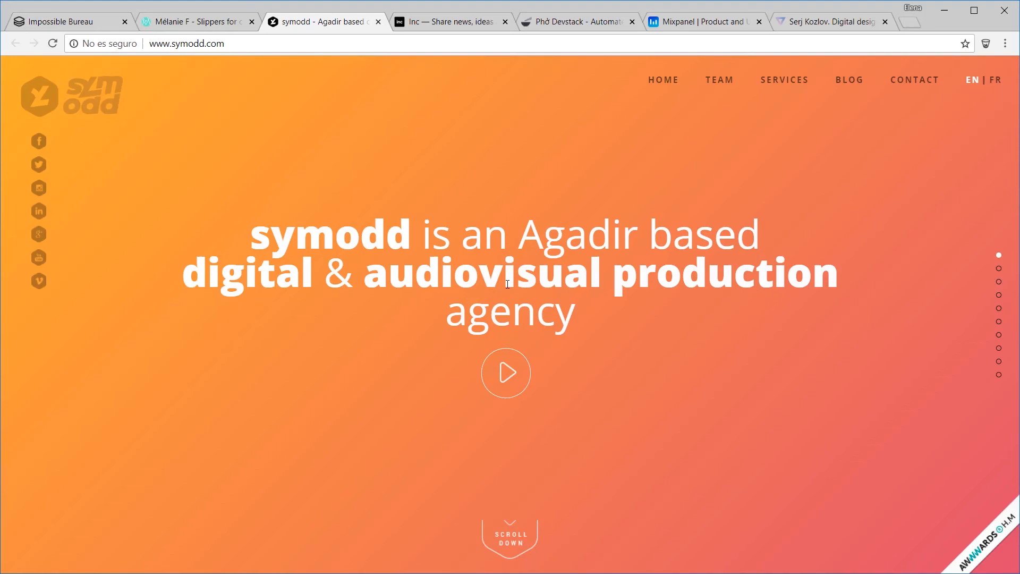
scroll(down, 3)
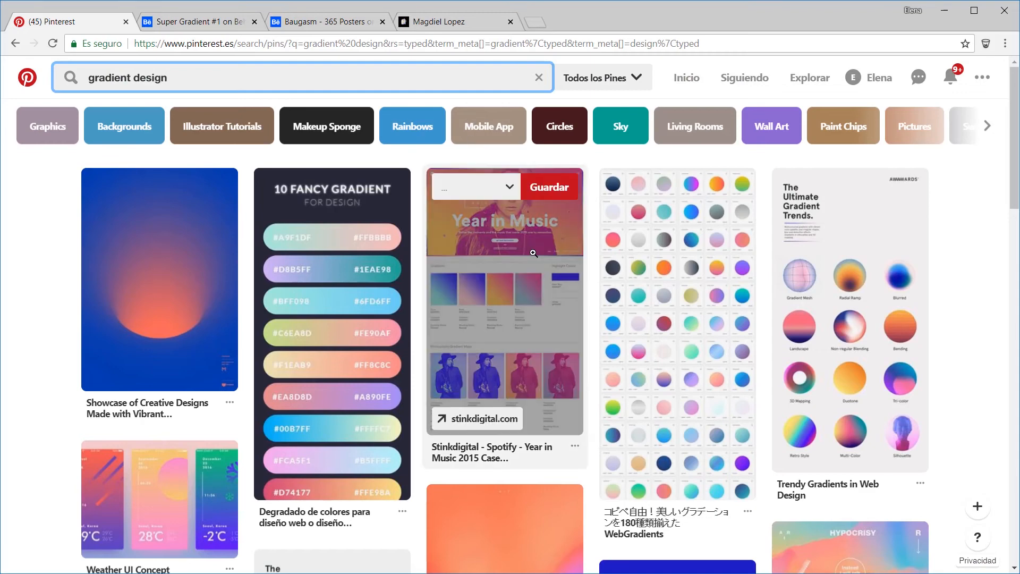
scroll(down, 3)
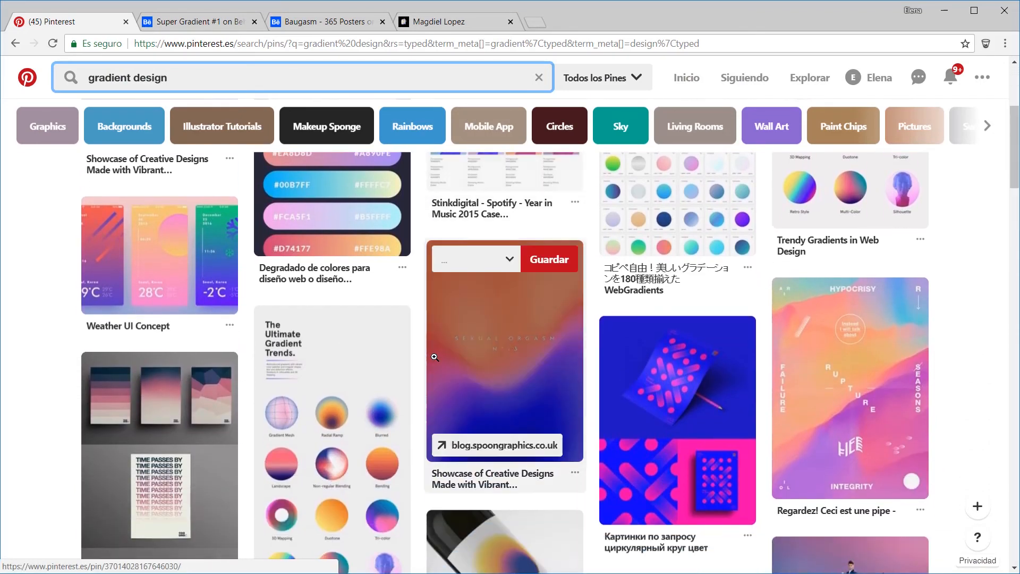
scroll(down, 3)
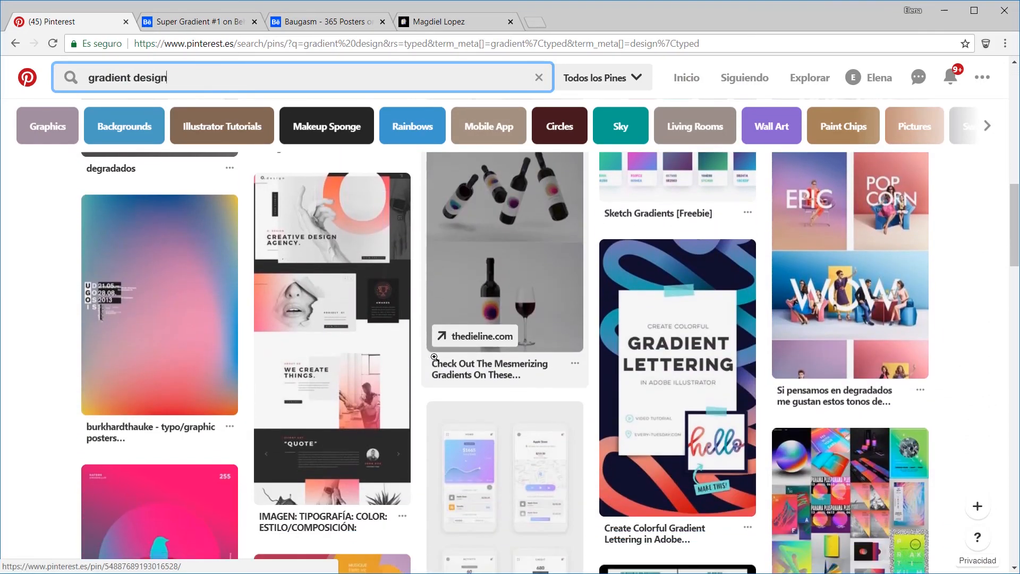
scroll(down, 3)
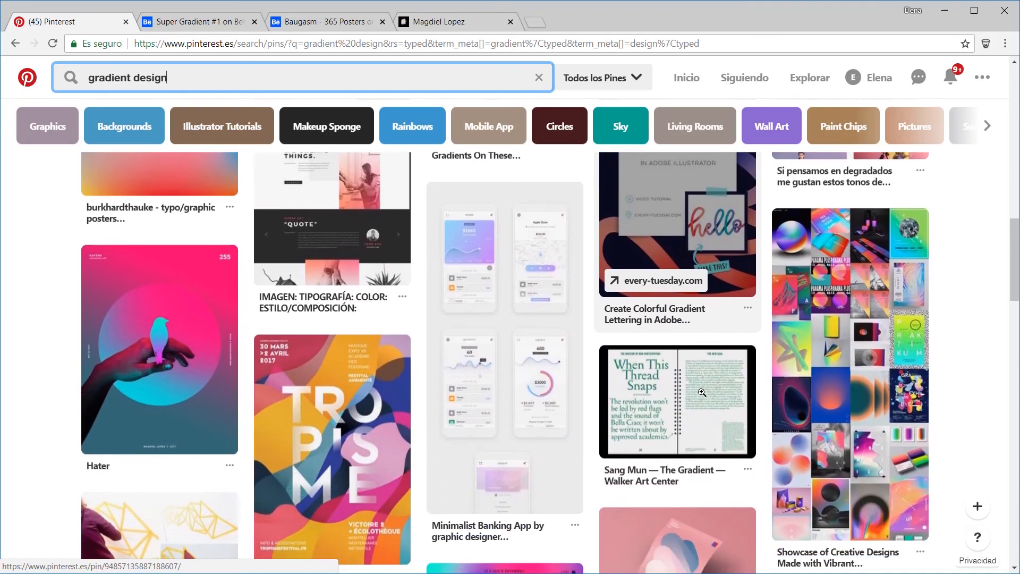
scroll(down, 3)
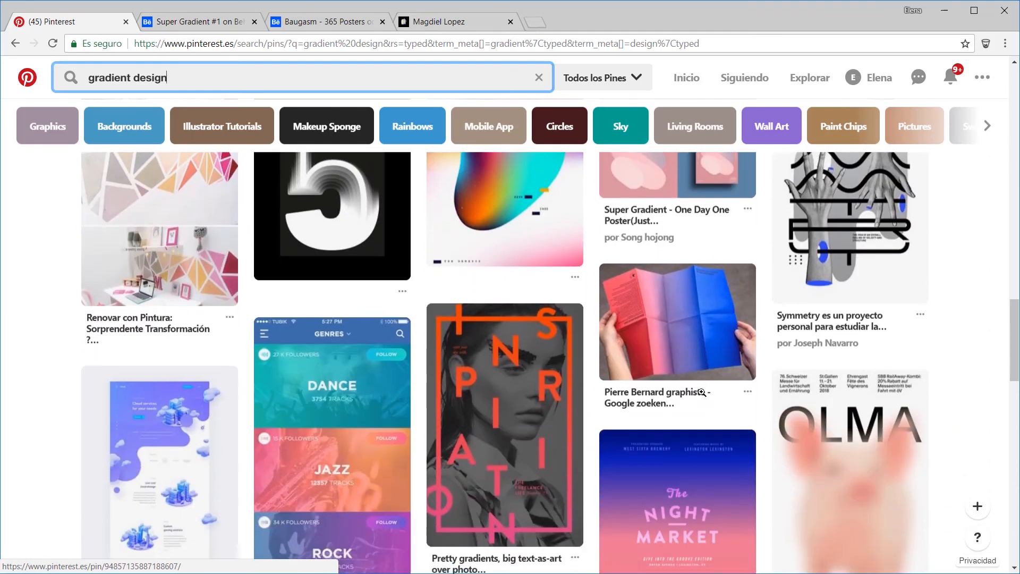
scroll(down, 3)
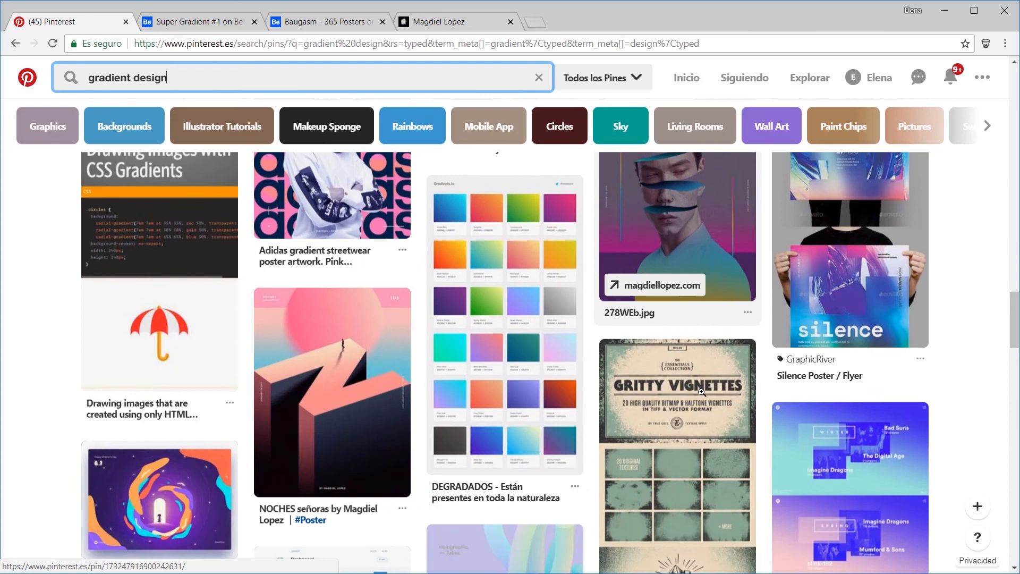
scroll(down, 3)
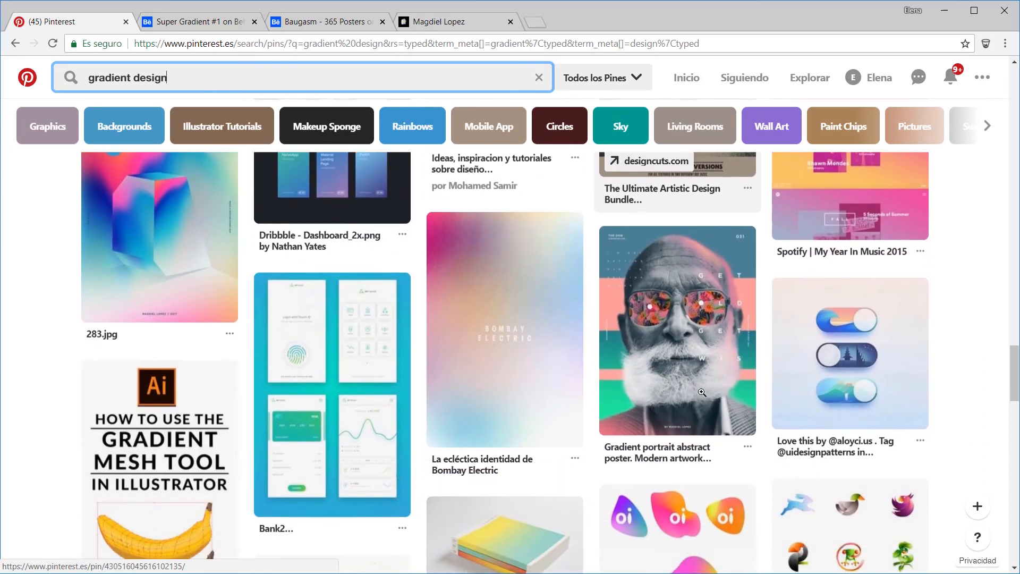
scroll(down, 3)
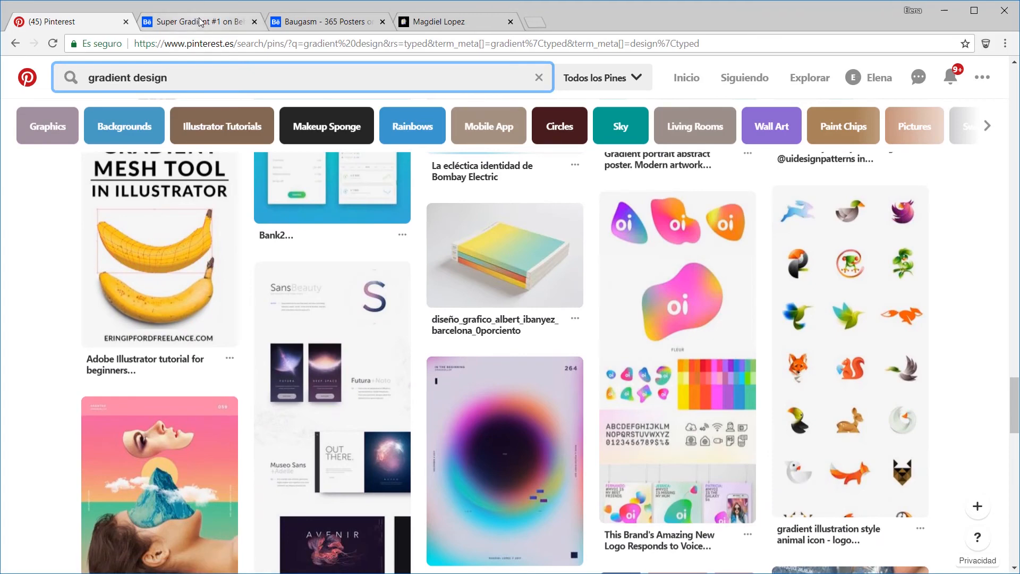
Look through the Super Gradient #1 Behance project's poster series.
click(198, 22)
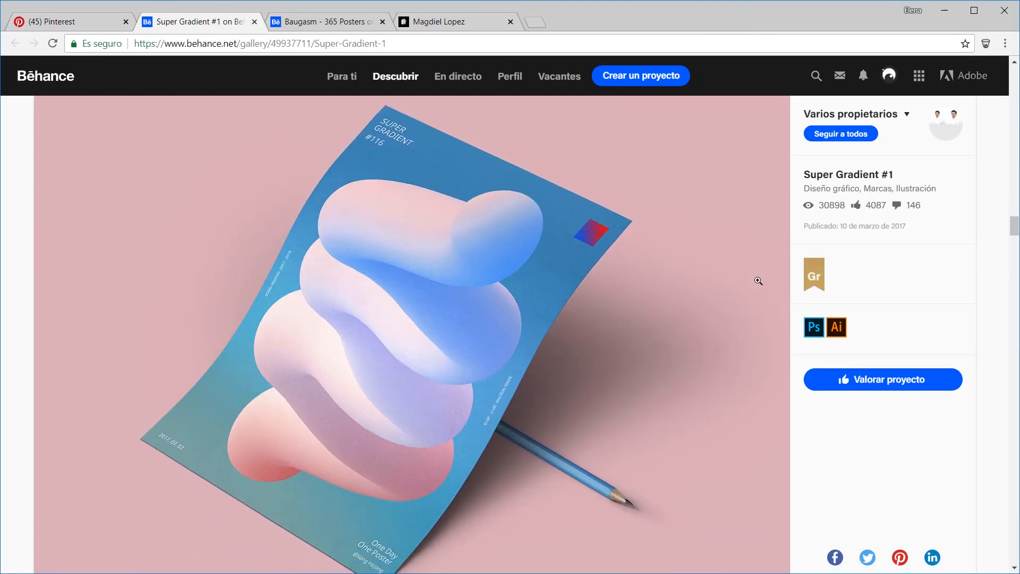
scroll(down, 3)
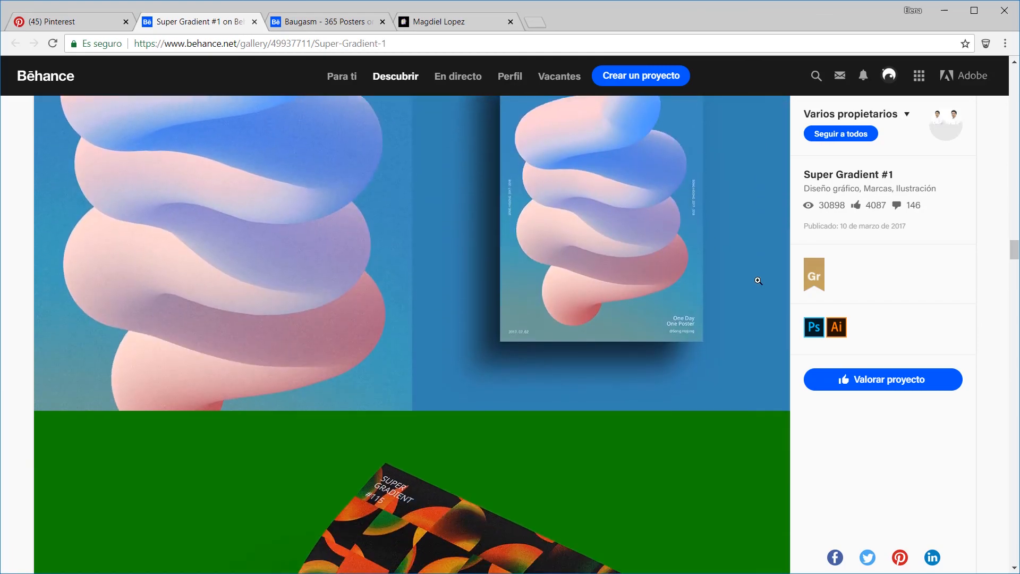
scroll(down, 3)
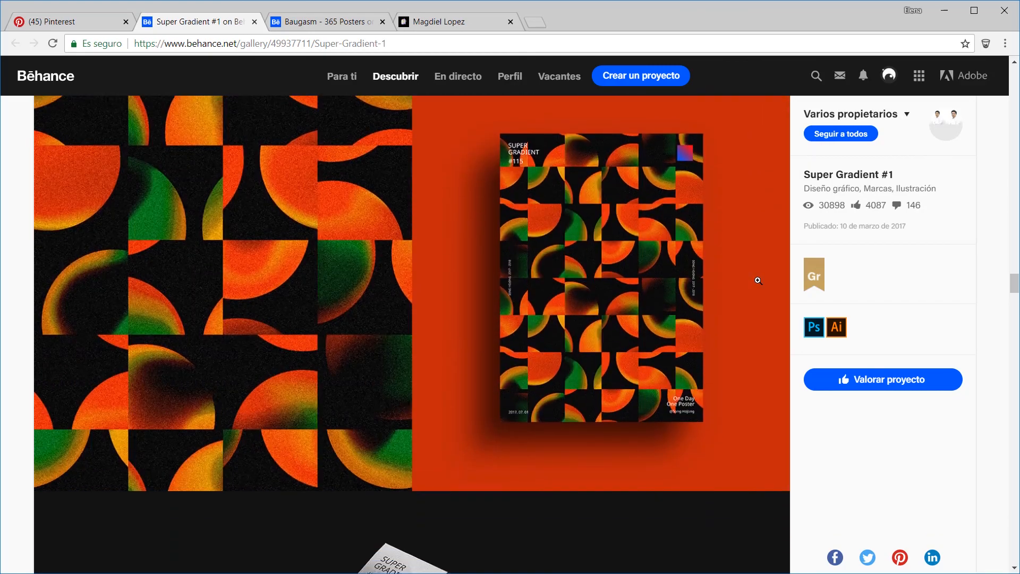
scroll(down, 3)
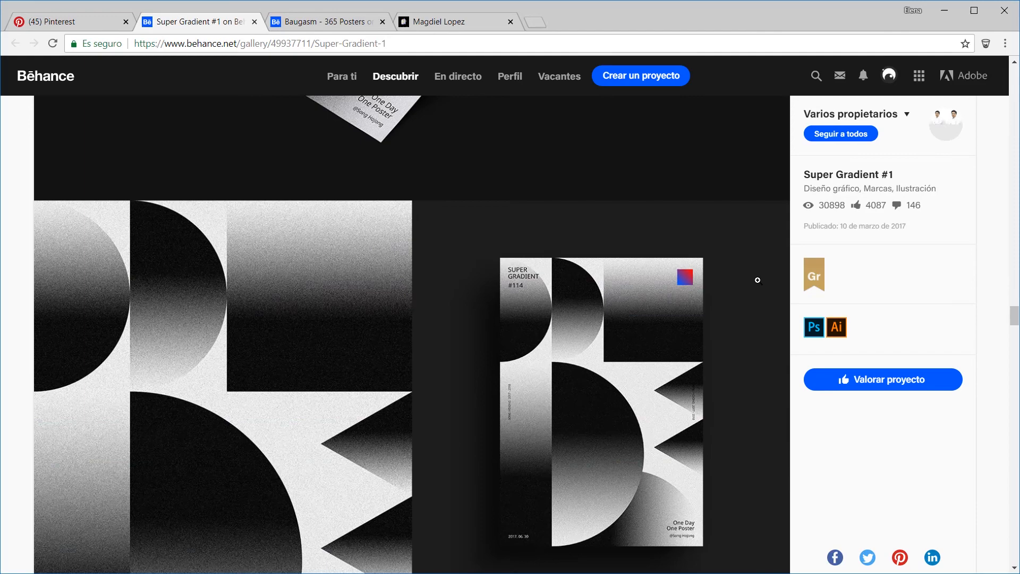
scroll(down, 3)
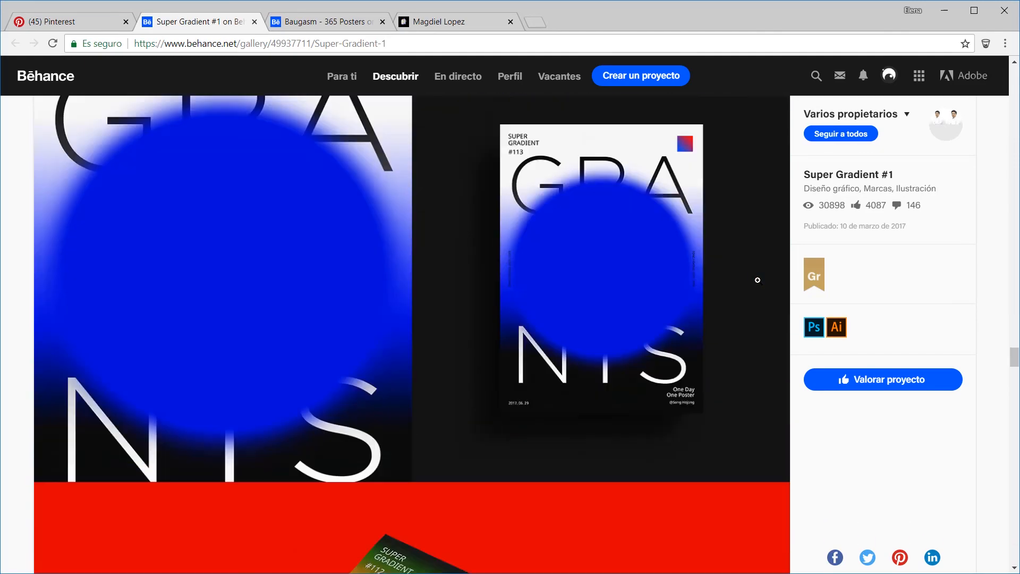
scroll(down, 3)
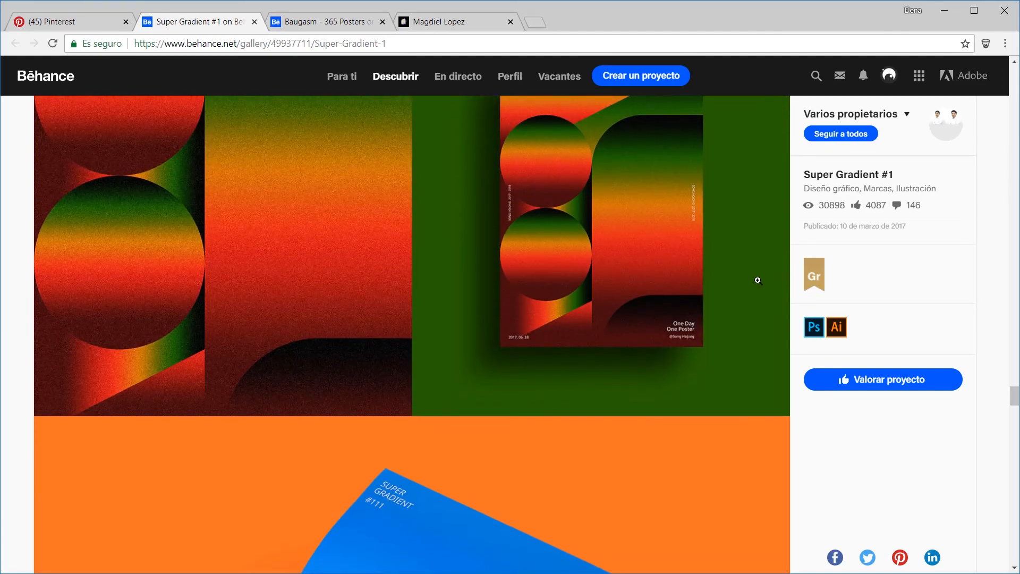
Browse the Baugasm - 365 Posters project down into its grid of daily posters.
click(329, 22)
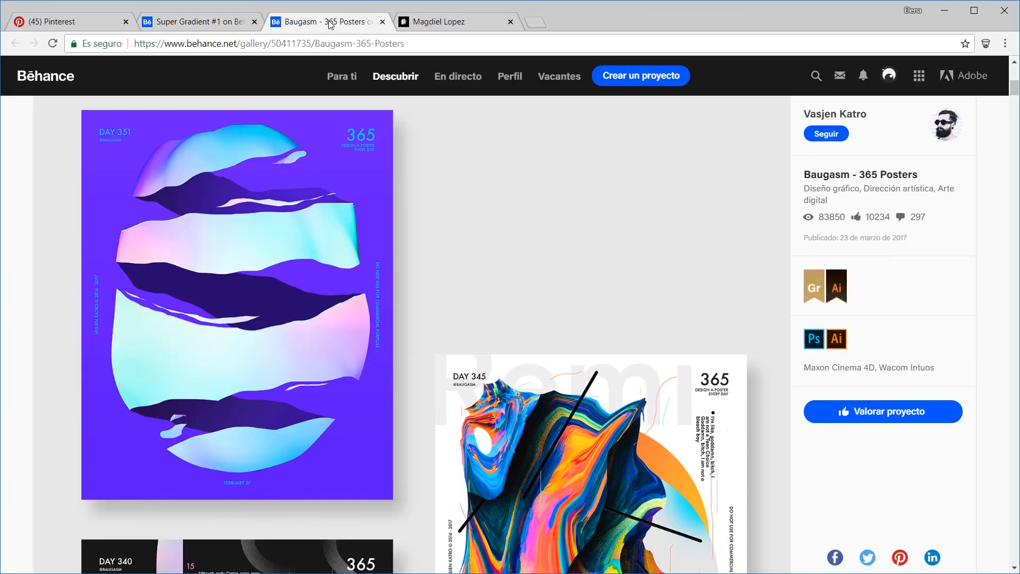
scroll(down, 3)
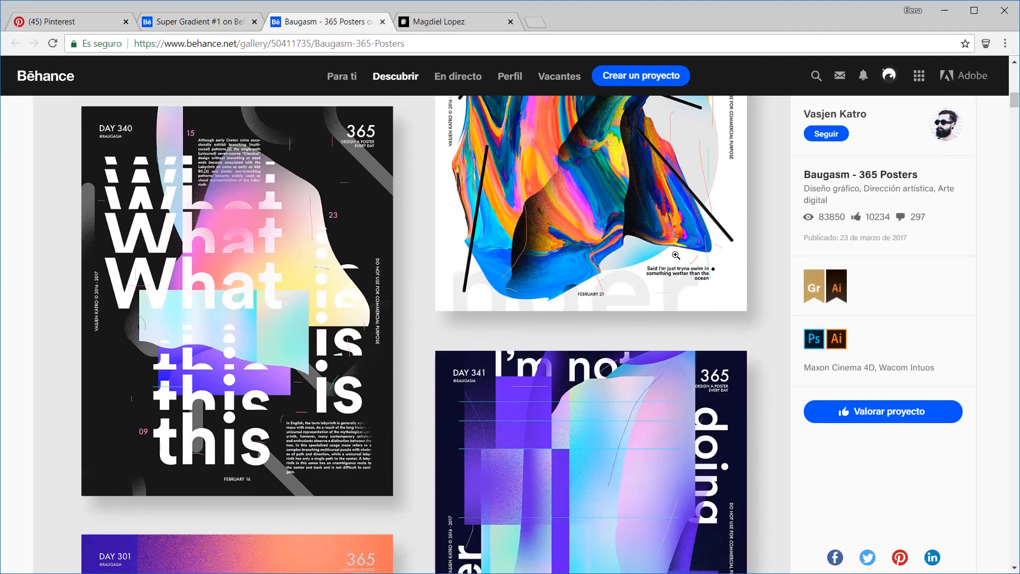
scroll(down, 3)
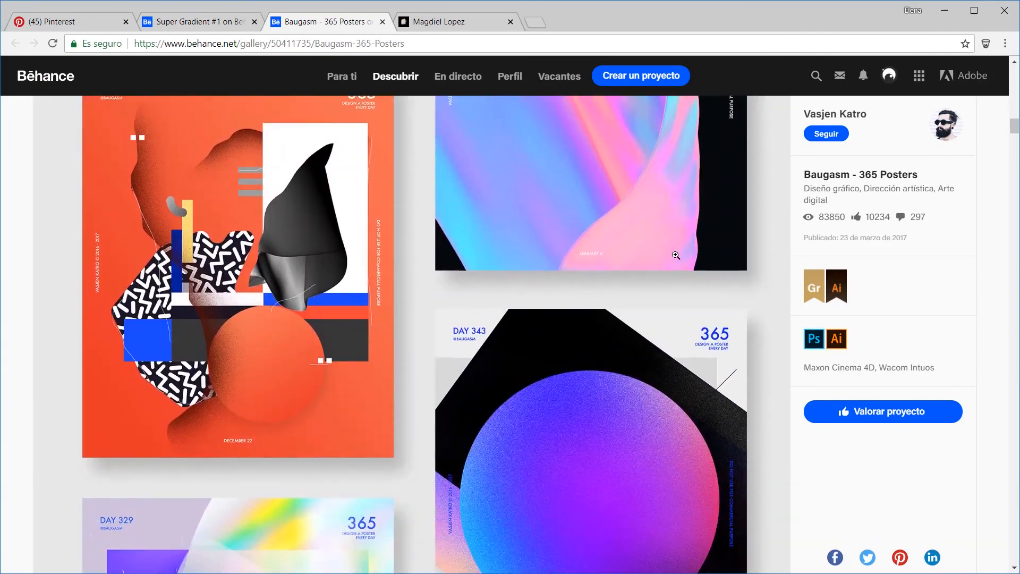
scroll(down, 3)
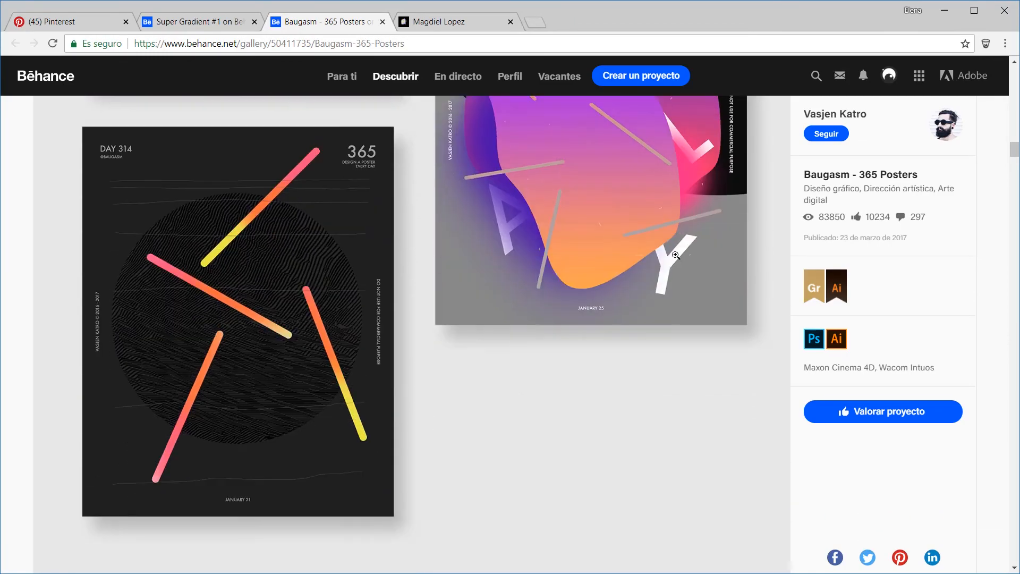
scroll(down, 3)
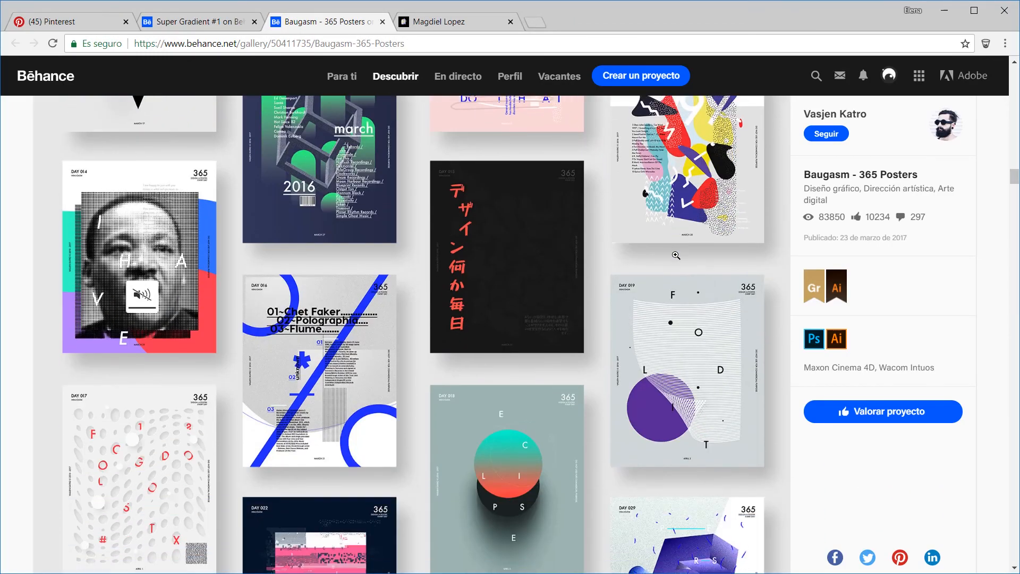
scroll(down, 3)
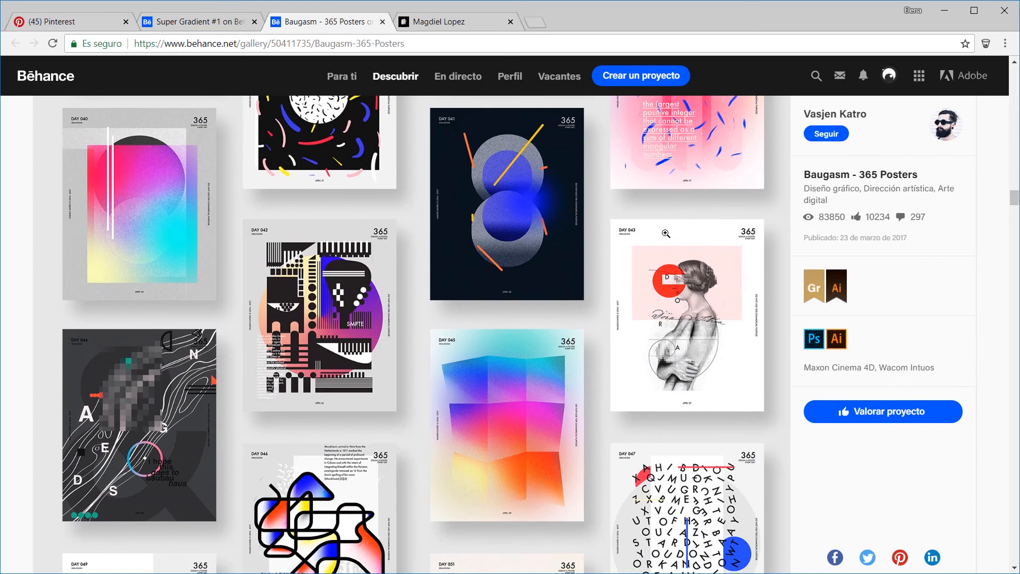
Browse down the Magdiel Lopez poster-a-day gallery of gradient posters.
click(439, 22)
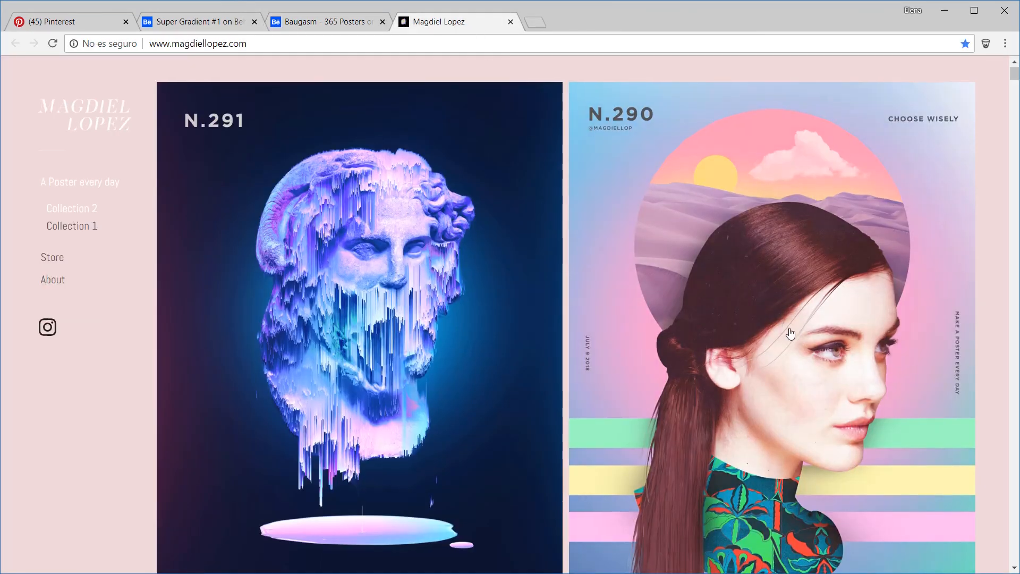
scroll(down, 3)
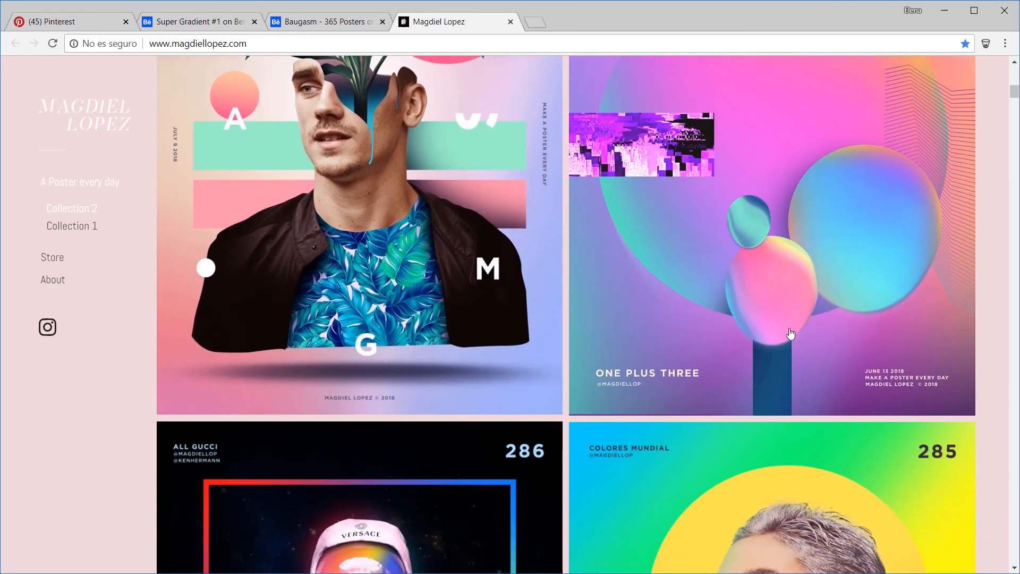
scroll(down, 3)
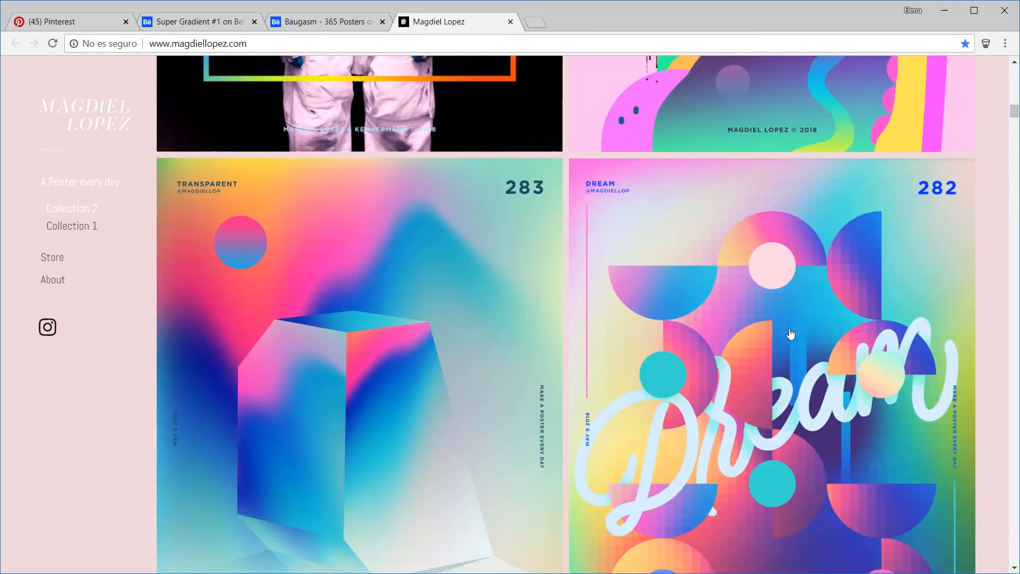
scroll(down, 3)
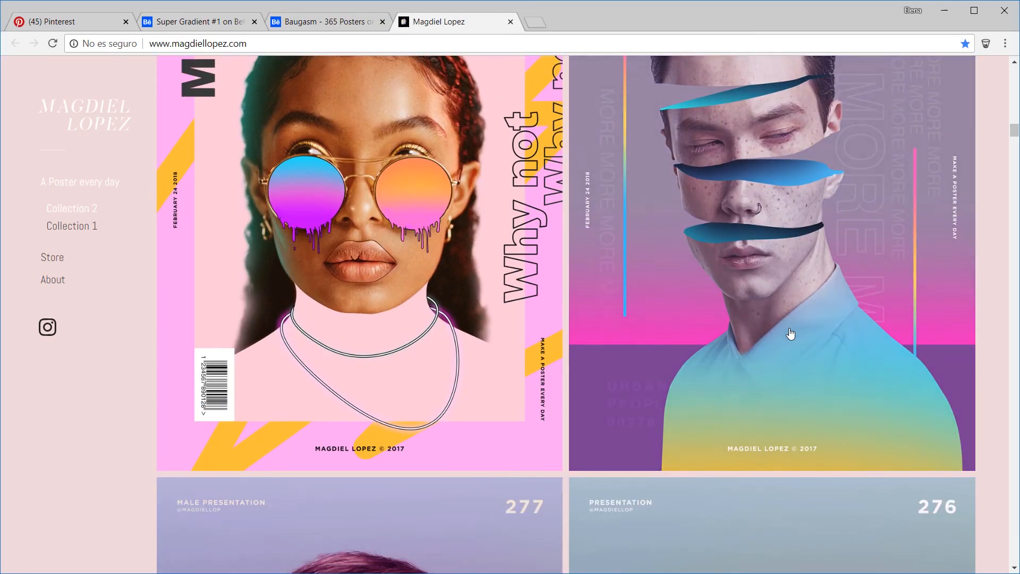
scroll(down, 3)
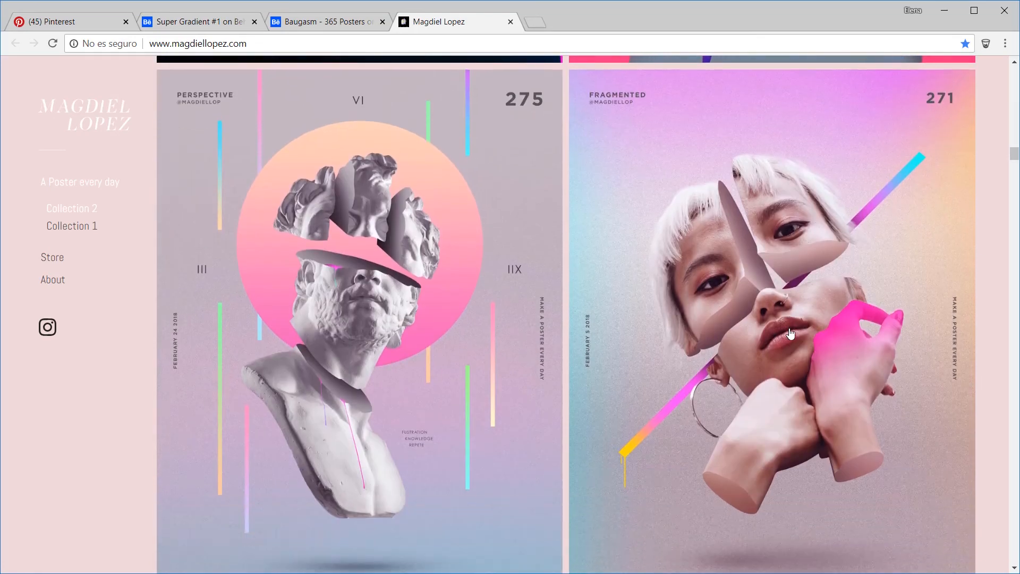
scroll(down, 3)
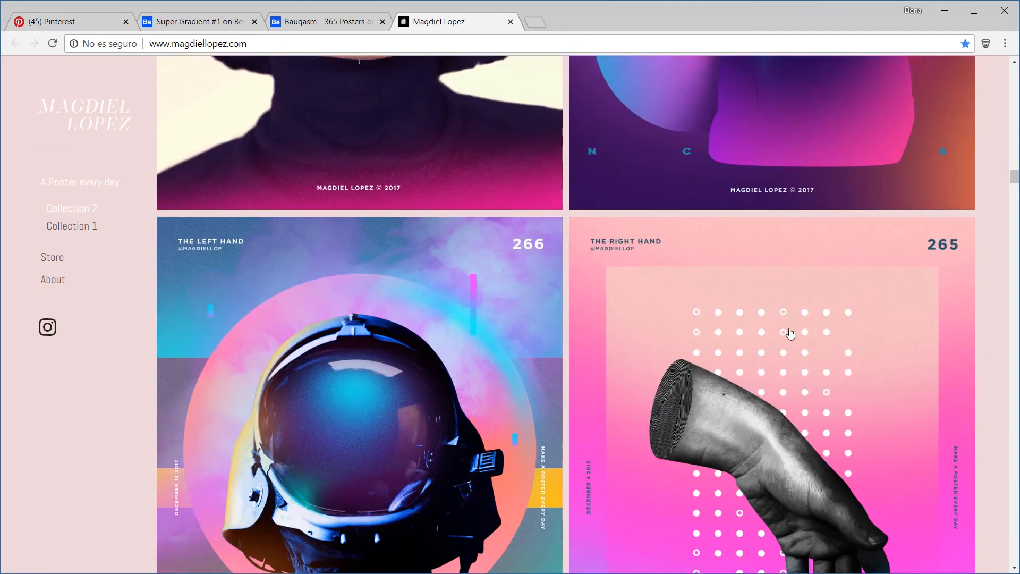
scroll(down, 3)
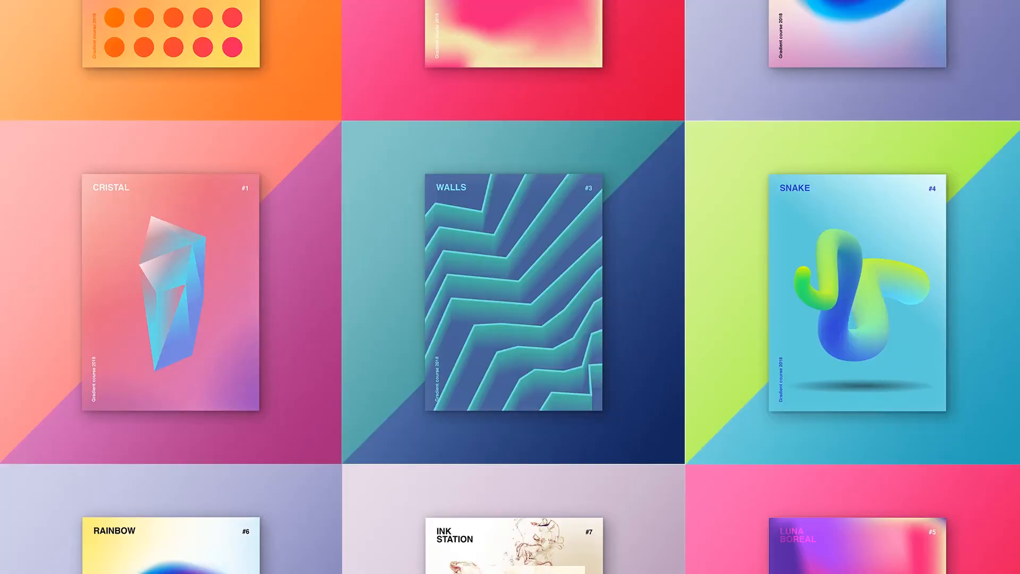
Pan down the gradient poster grid showing Snake, Luna Boreal and Rainbow.
scroll(down, 3)
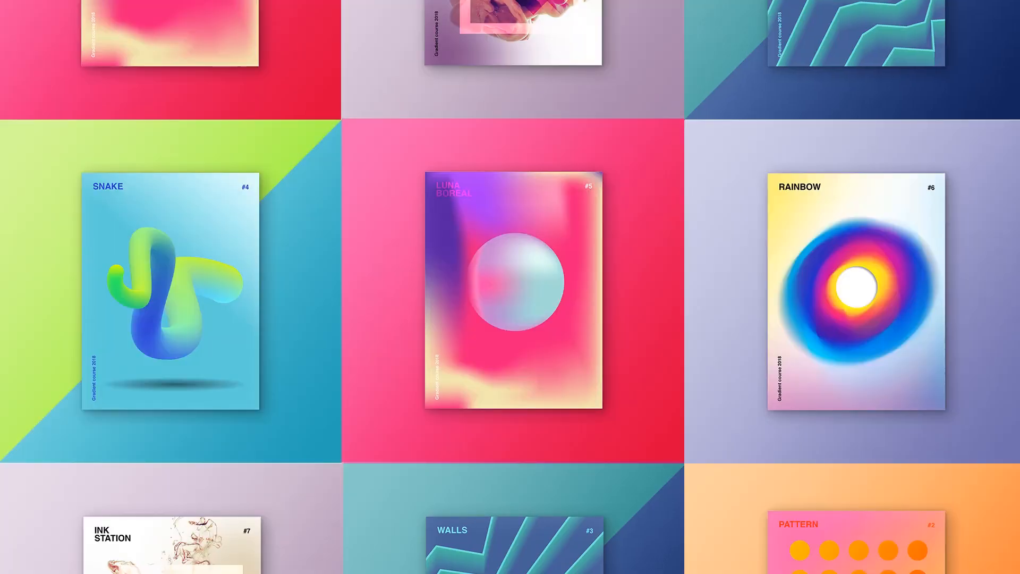